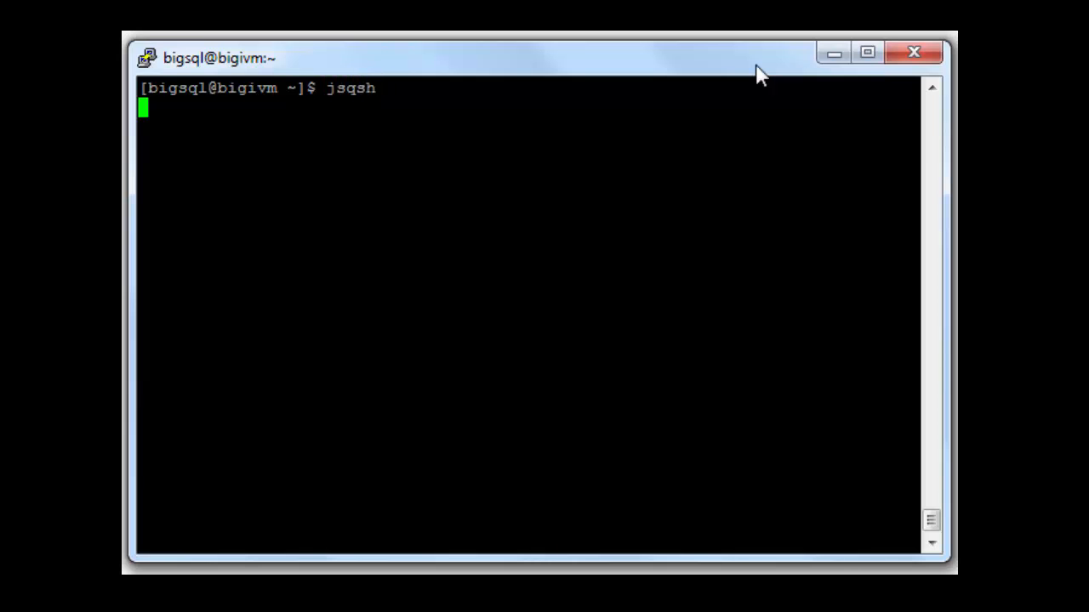
# Launch JSqsh and begin the \connect bigsql command
pyautogui.press('Return')
pyautogui.write('\\')
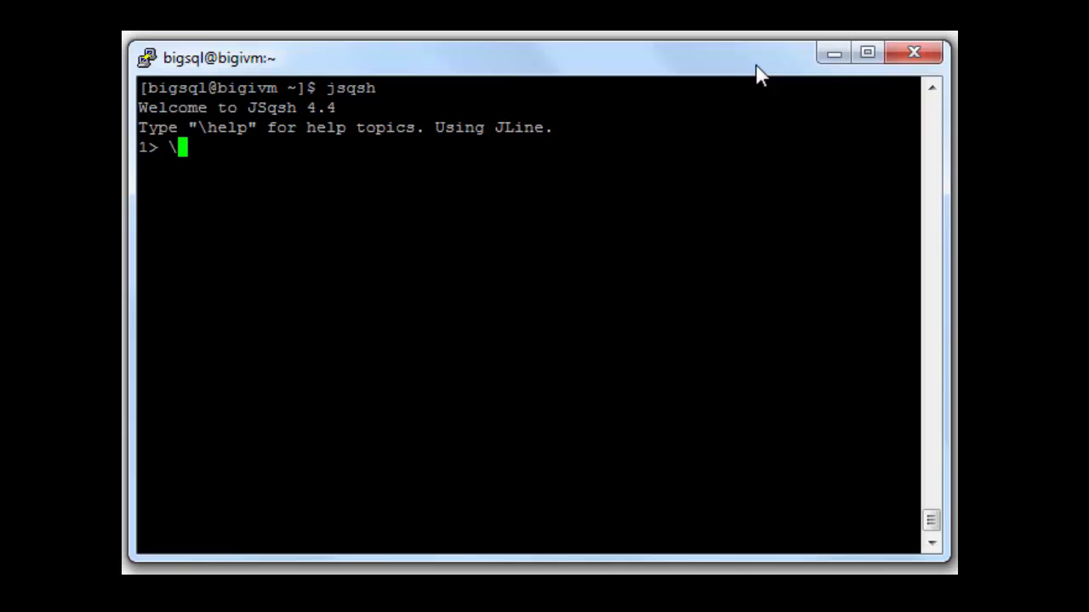
pyautogui.write('connect bigsql')
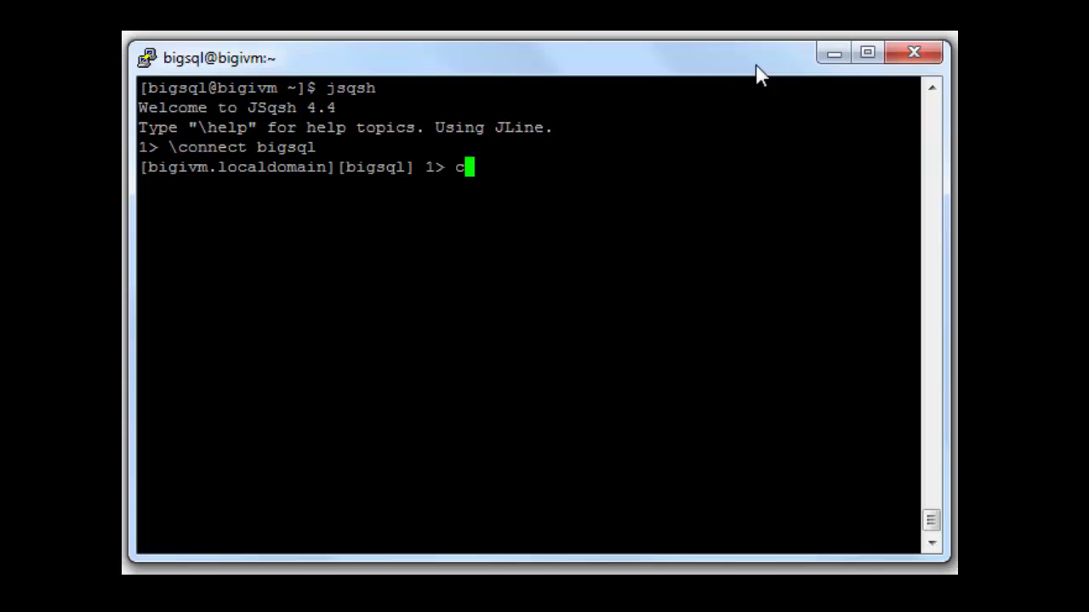
# Run create hadoop table paul.test(c1 int) to make the table
pyautogui.write('reate hadoop tabl')
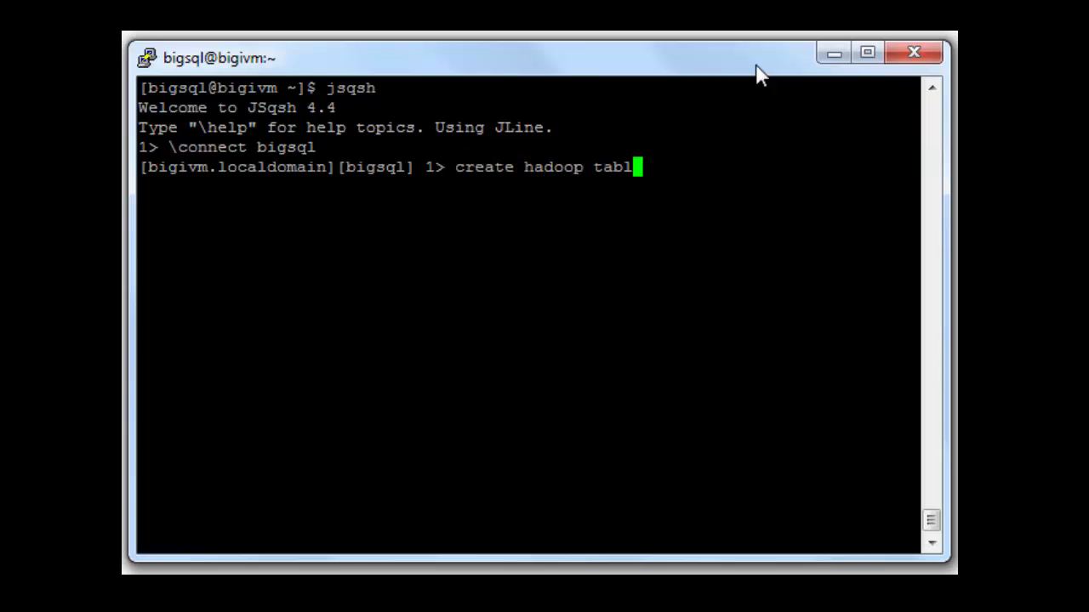
pyautogui.write('e p')
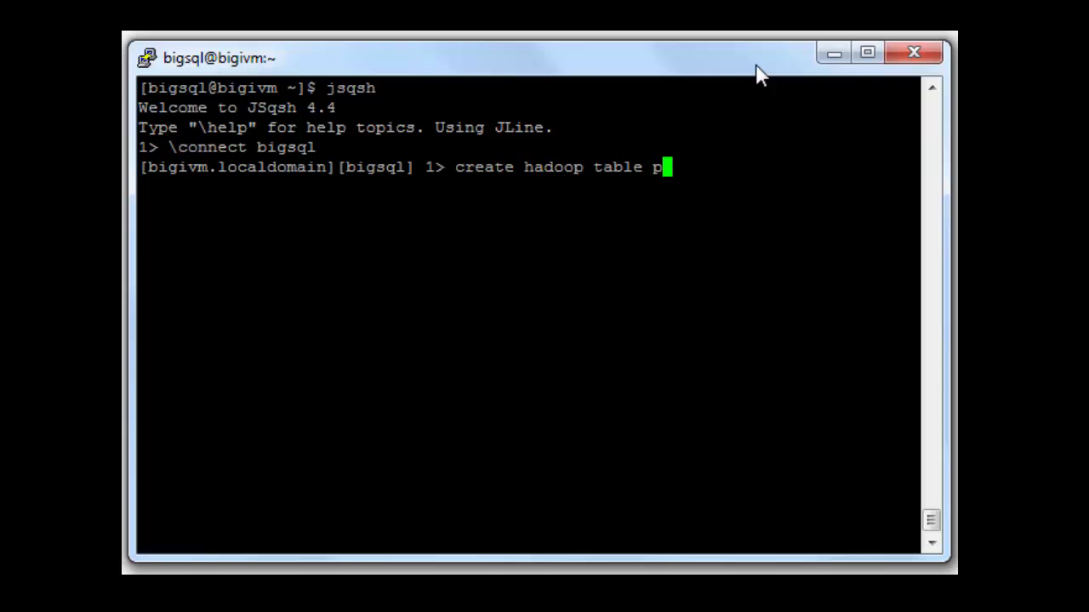
pyautogui.write('aul.test(c1 int);')
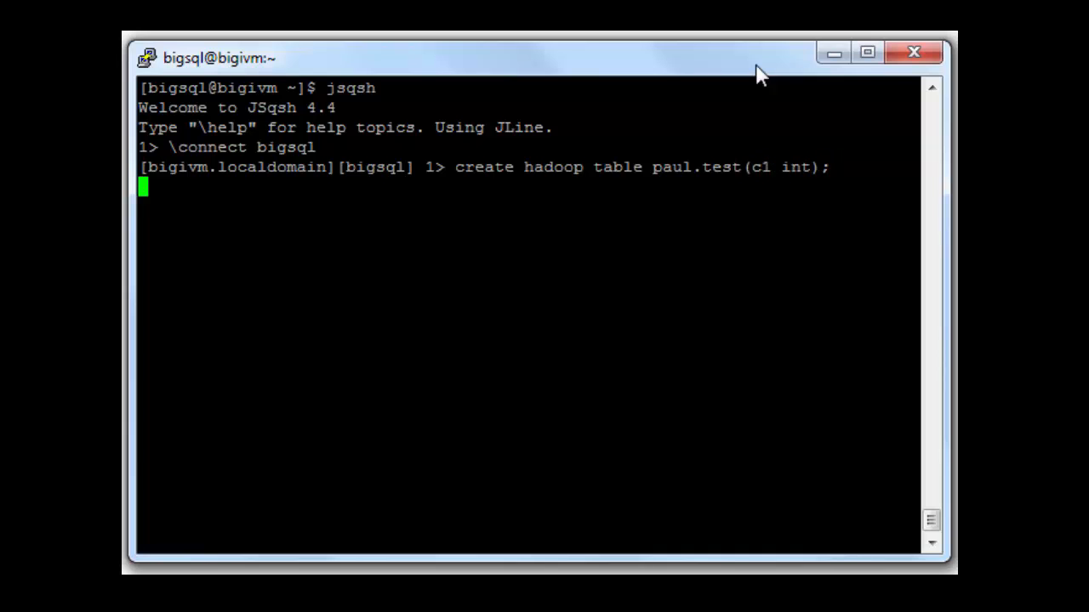
pyautogui.press('Return')
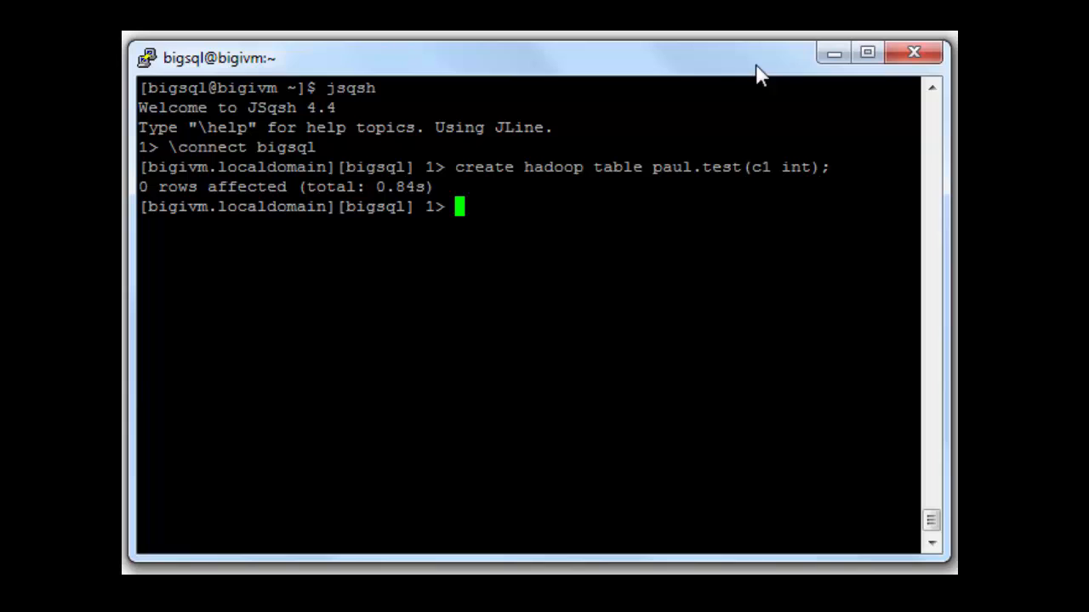
# Run insert into paul.test values (1),(2),(3)
pyautogui.write('insert')
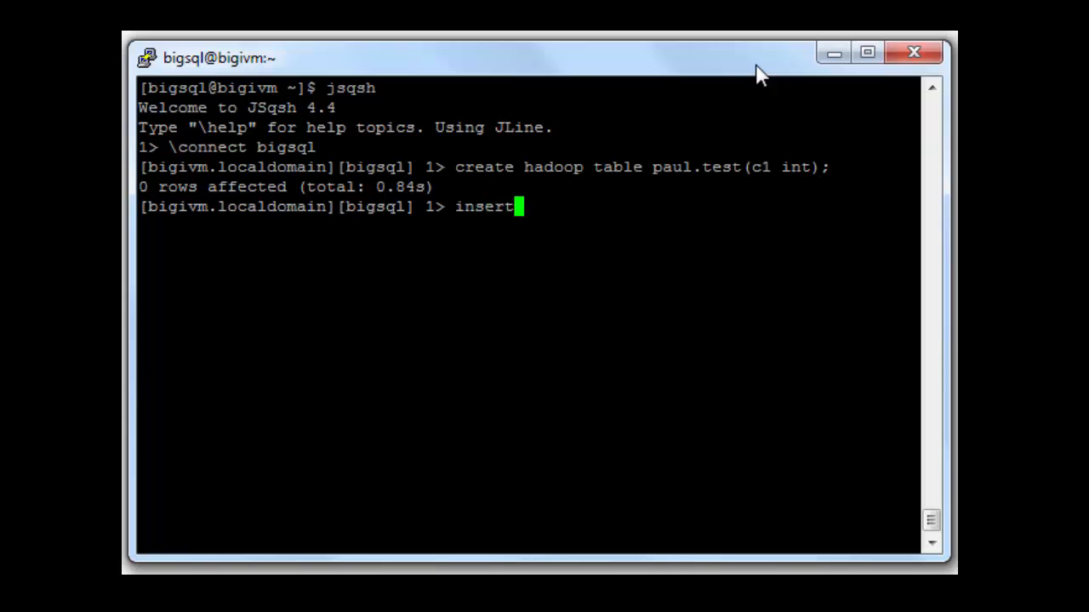
pyautogui.write('into paul.test')
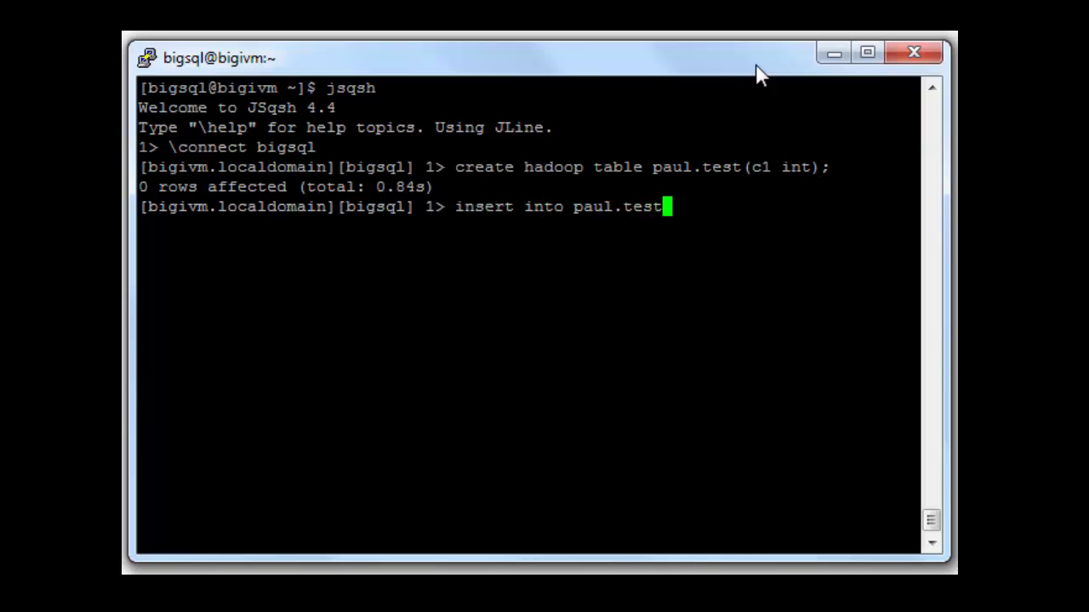
pyautogui.write('values (1')
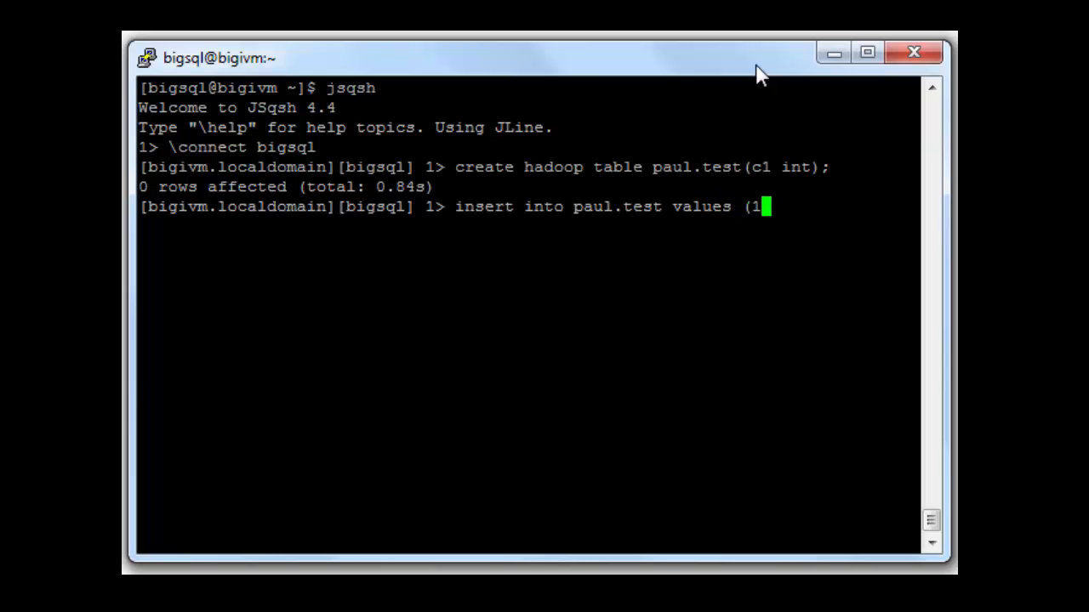
pyautogui.write('),(2),(')
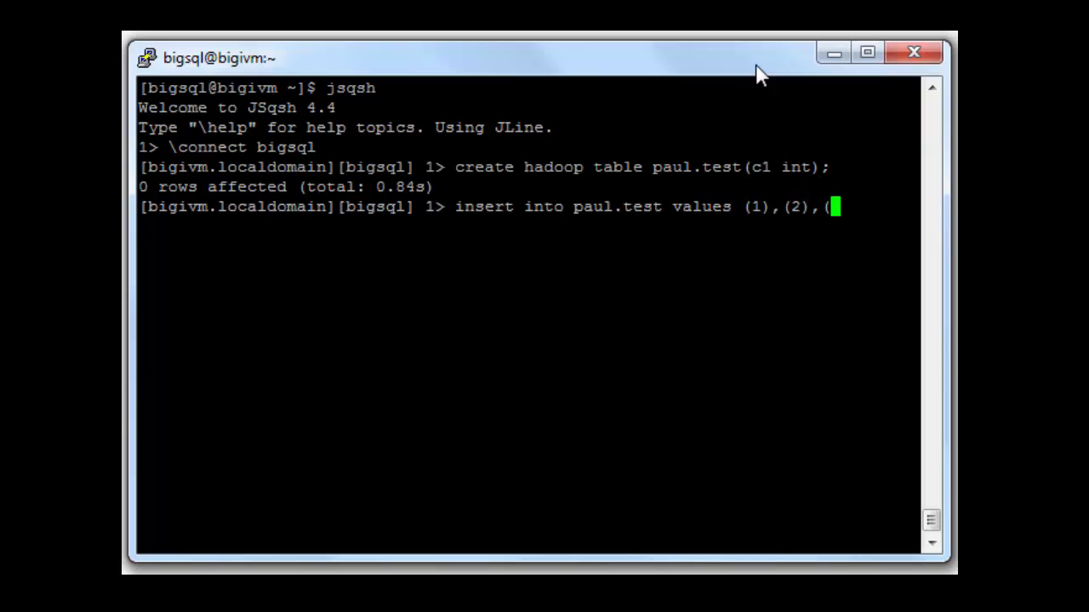
pyautogui.press('Return')
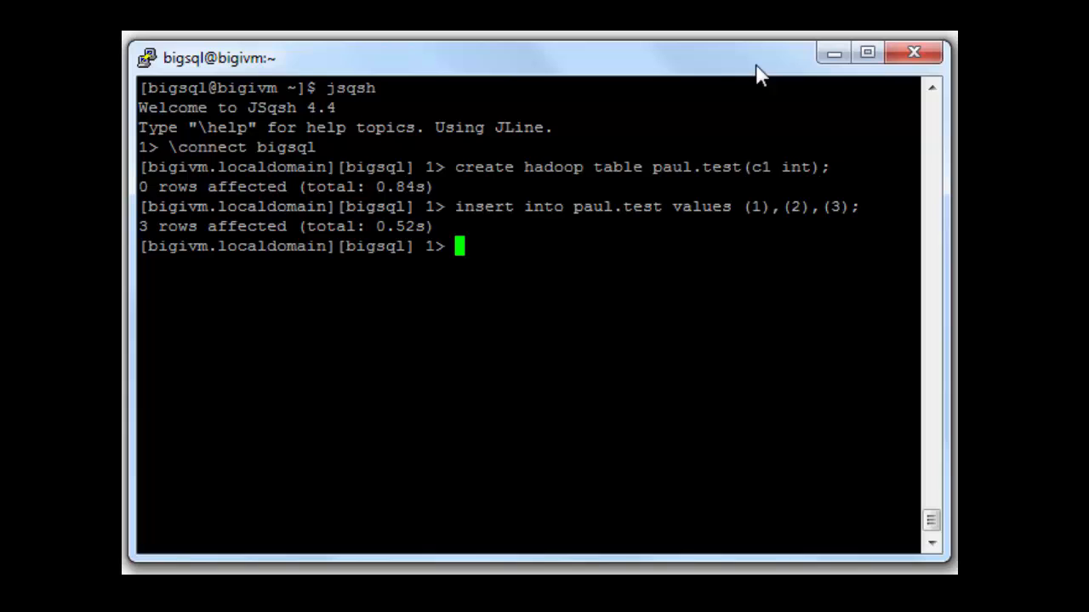
# Start typing select * from paul.test at the bigsql prompt
pyautogui.write('sele')
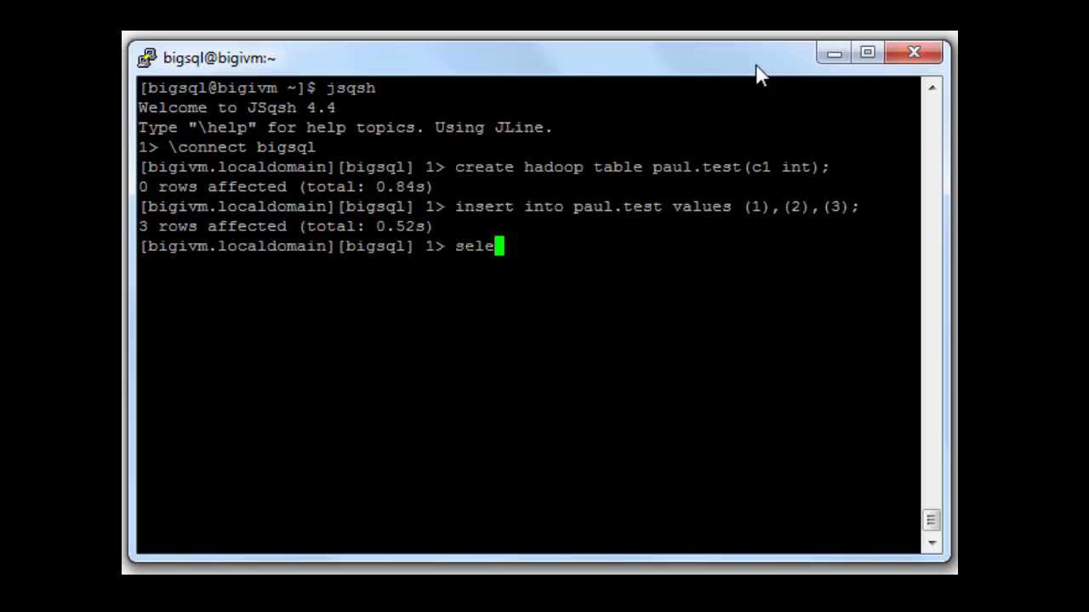
pyautogui.write('ct * from pa')
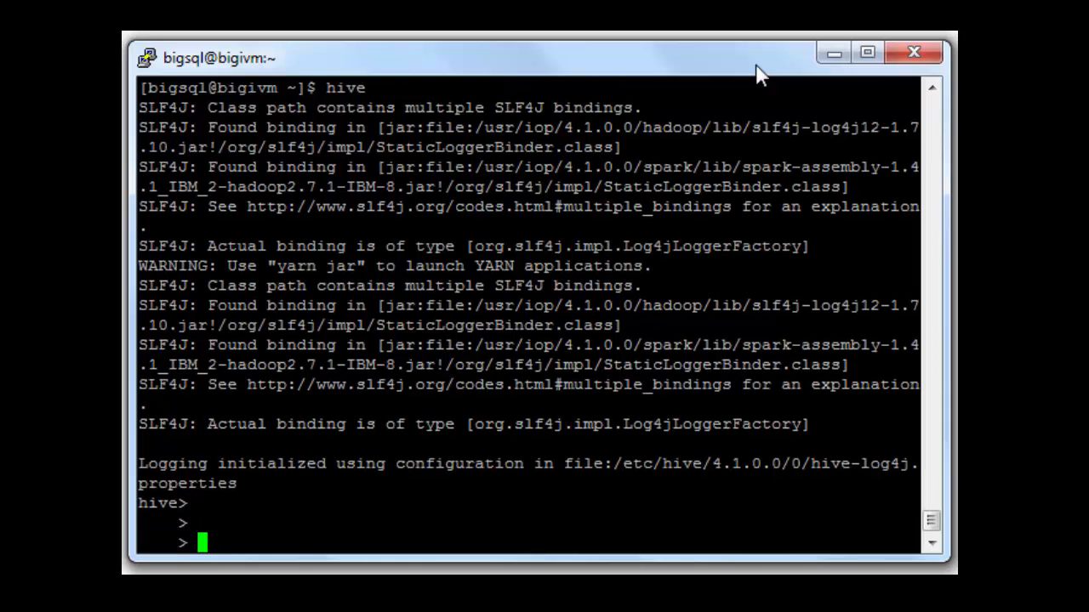
# Run select * from paul.test in Hive, returning rows 1, 2 and 3
pyautogui.write('sele')
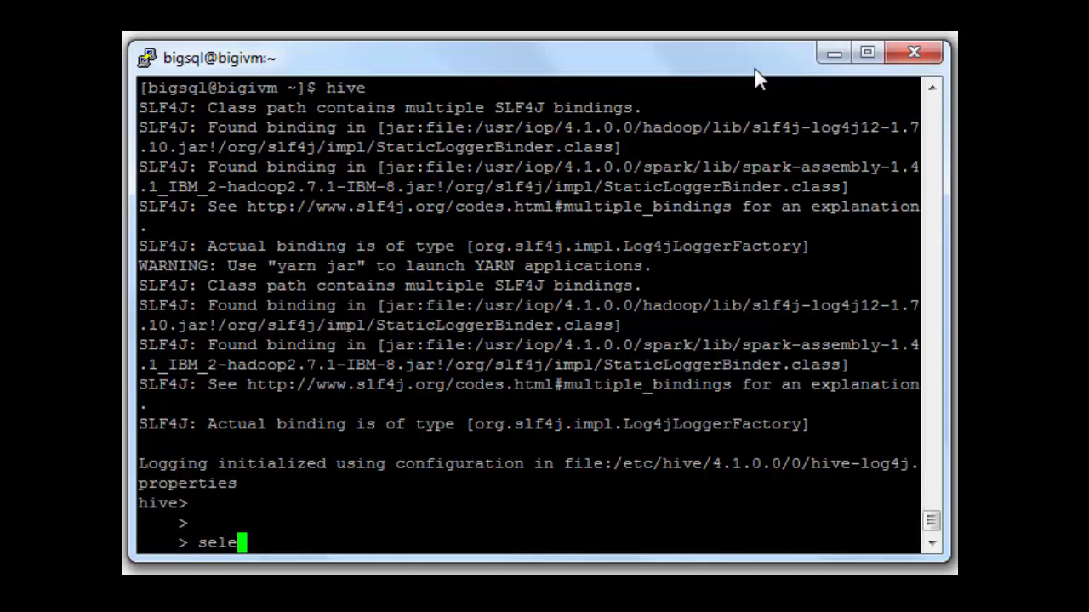
pyautogui.write('ct')
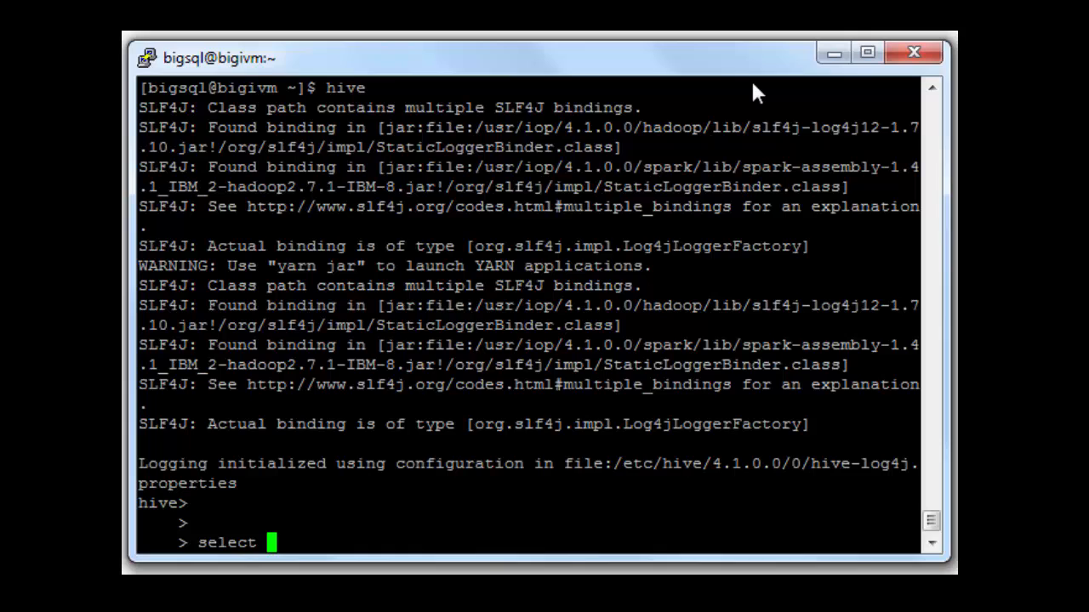
pyautogui.write('* from paul.')
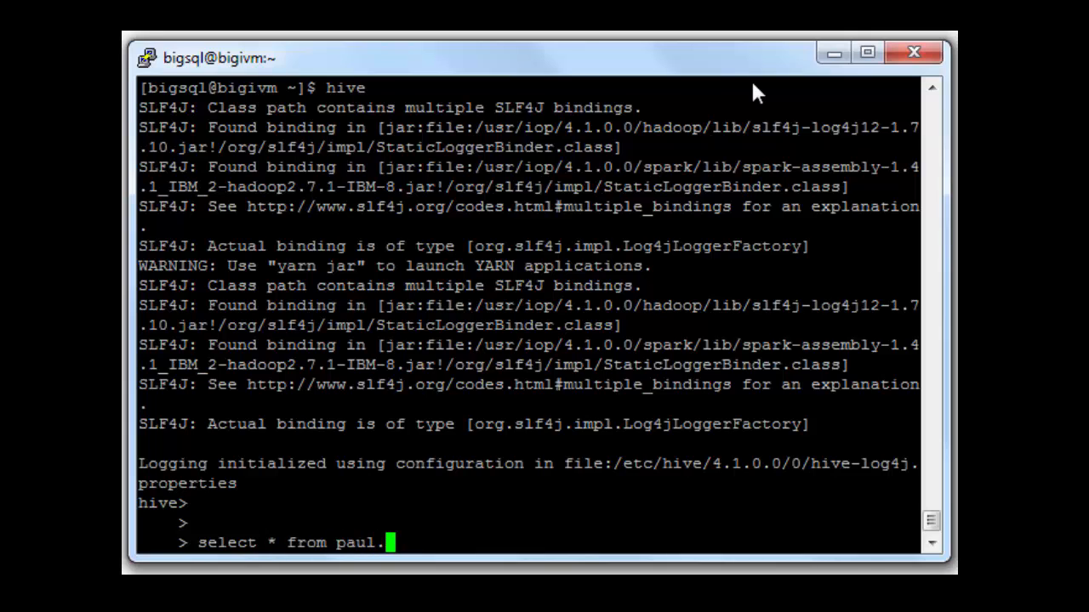
pyautogui.write('t')
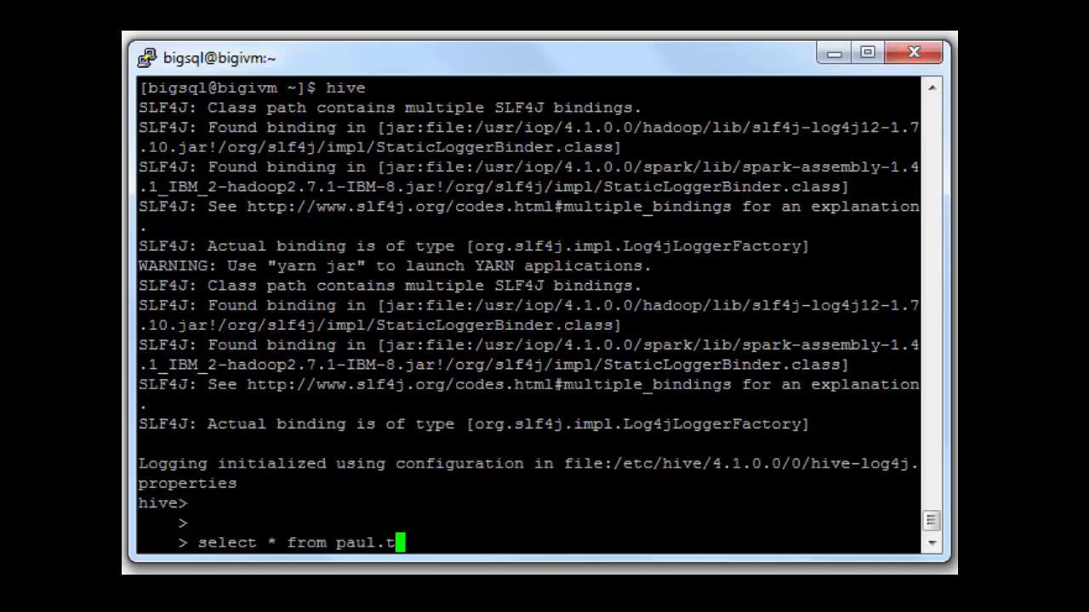
pyautogui.press('Return')
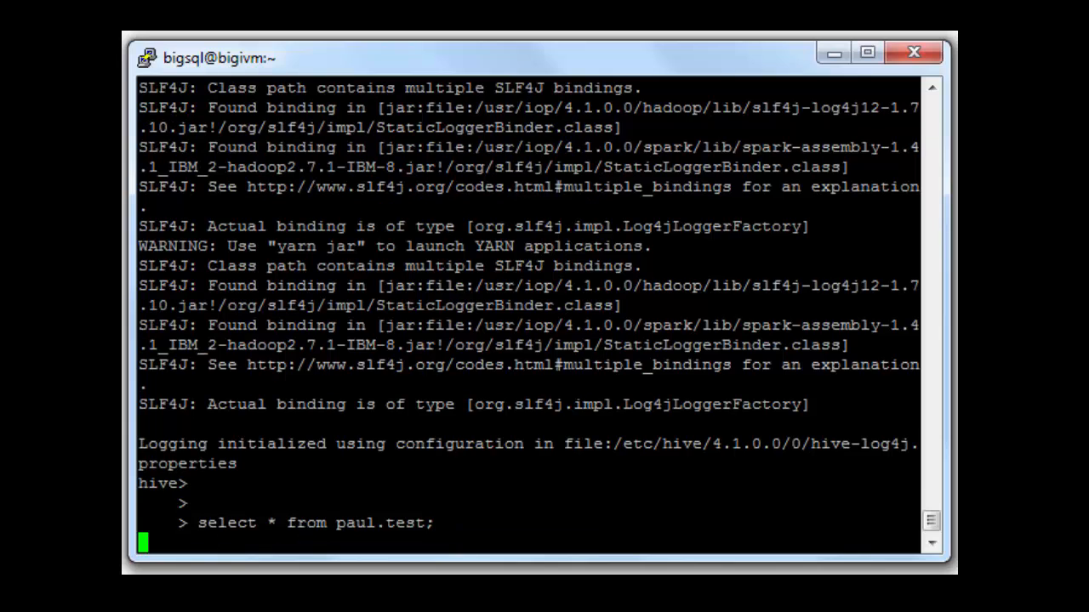
pyautogui.press('Return')
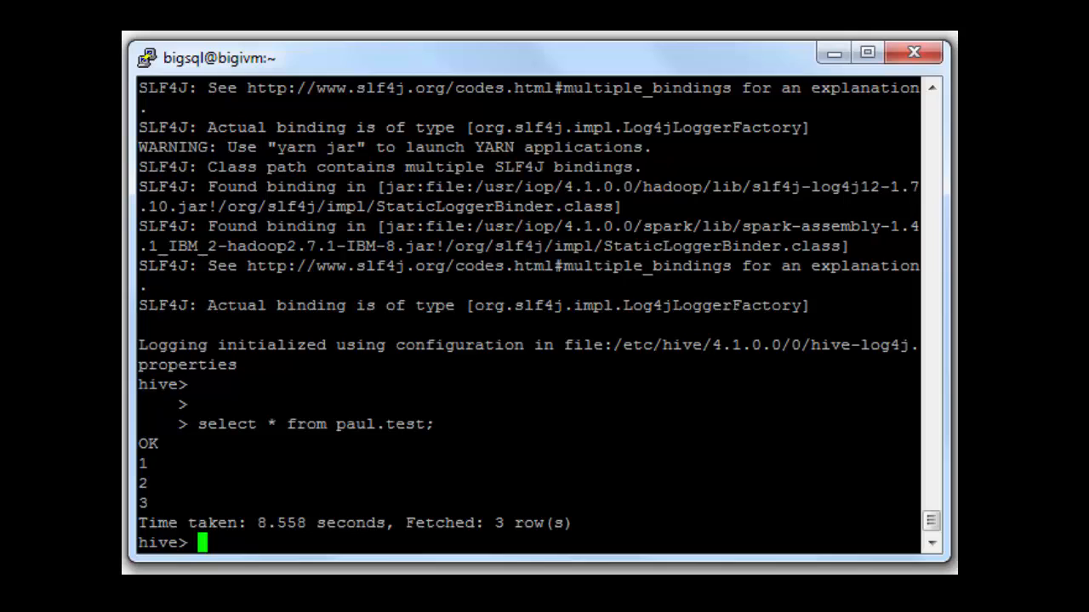